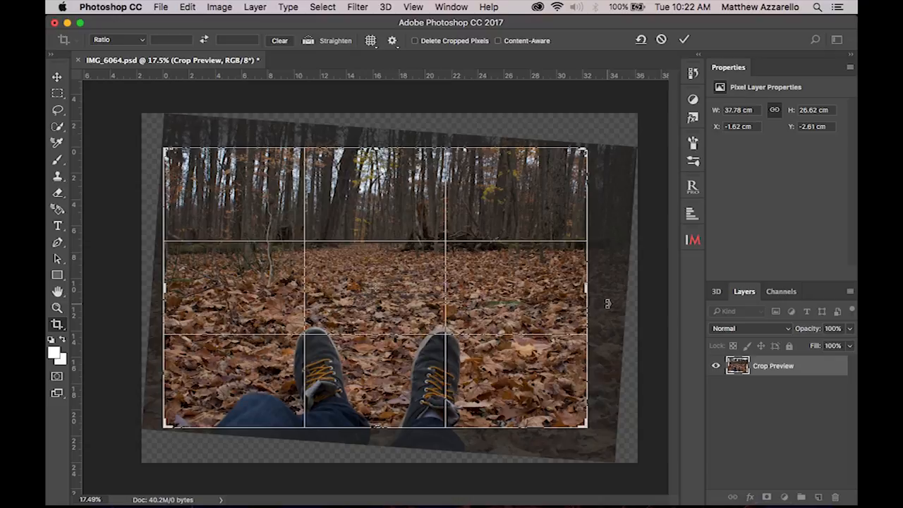
{"action": "mouse_move", "coordinate": [473, 242]}
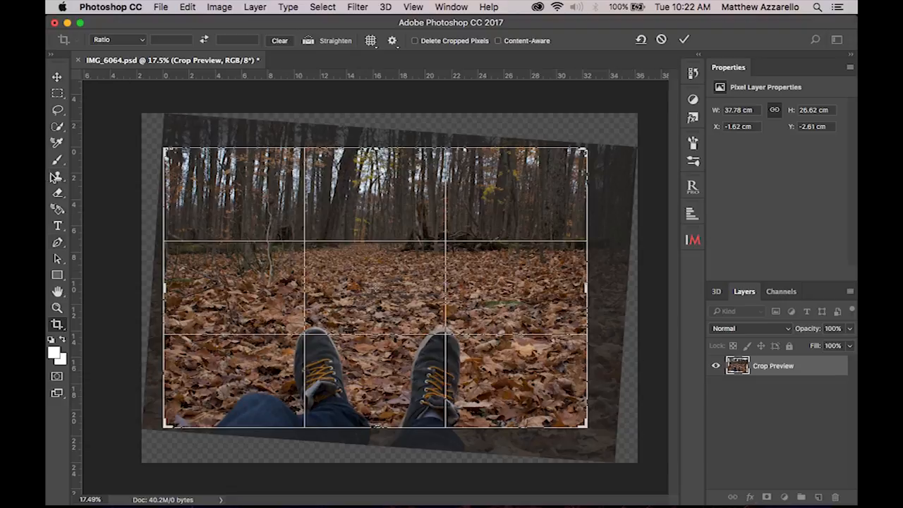
{"action": "mouse_move", "coordinate": [58, 226]}
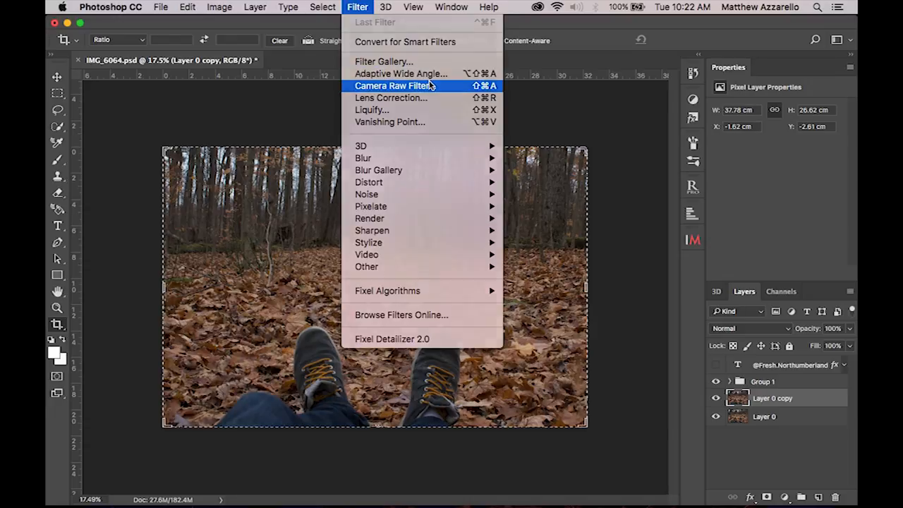
- In Camera Raw's Basic panel set Contrast +30, Highlights -80, Shadows +28 and Blacks -13
{"action": "left_click", "coordinate": [398, 86]}
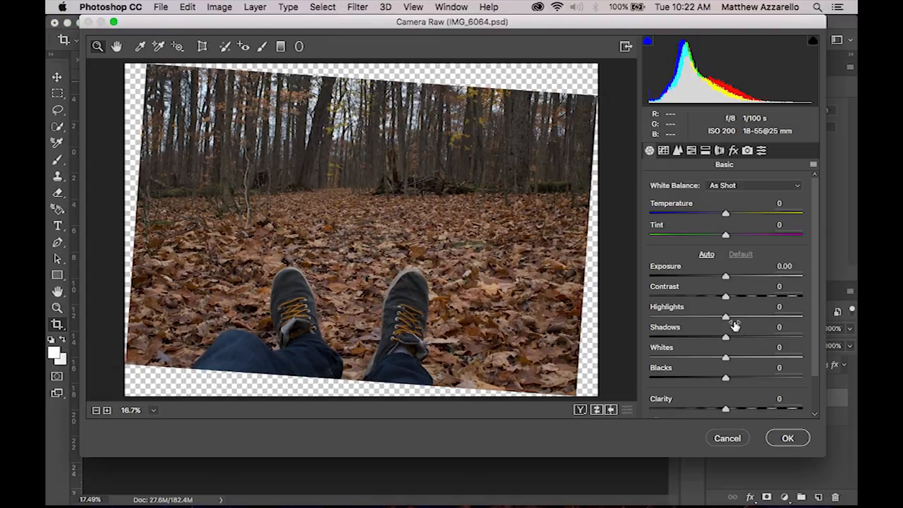
{"action": "left_click_drag", "start_coordinate": [725, 316], "coordinate": [689, 316]}
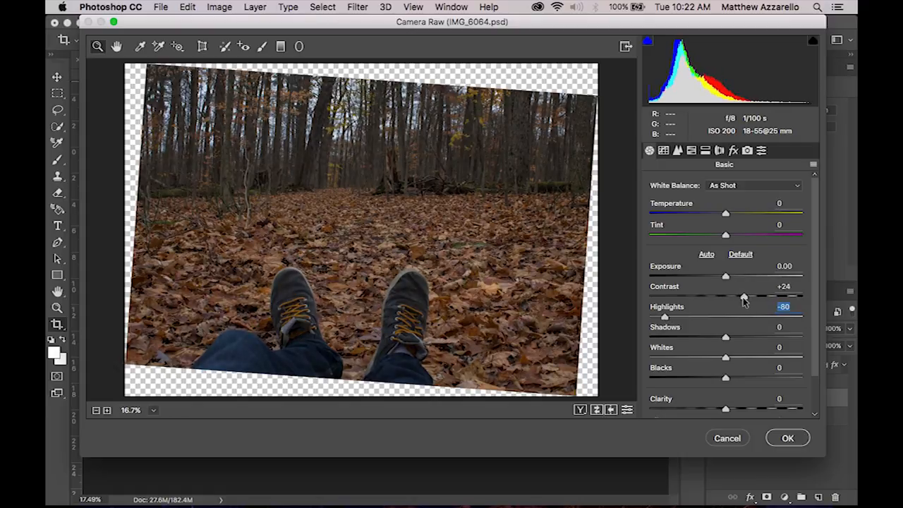
{"action": "left_click_drag", "start_coordinate": [726, 297], "coordinate": [748, 296]}
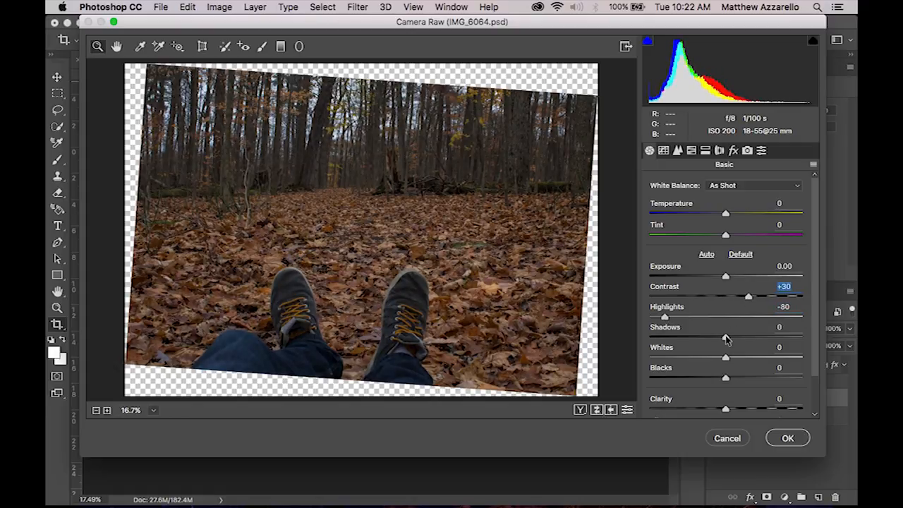
{"action": "left_click_drag", "start_coordinate": [726, 336], "coordinate": [745, 335]}
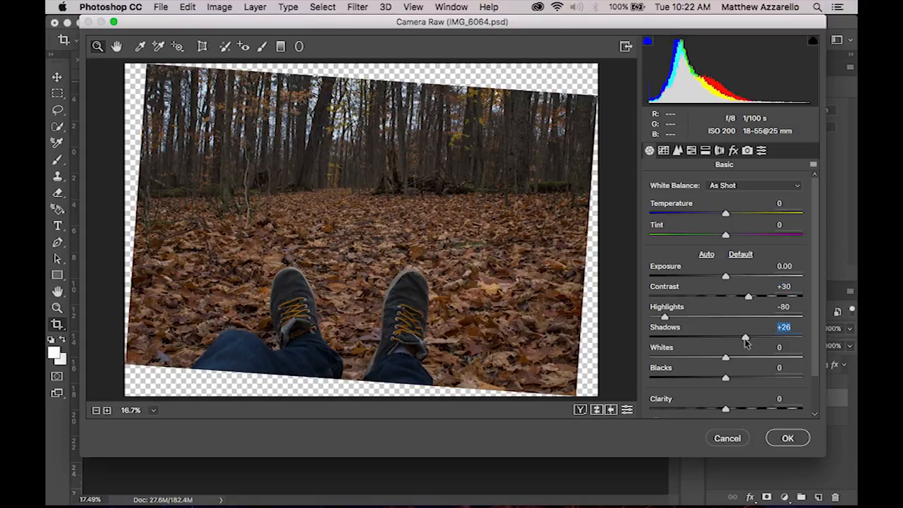
{"action": "left_click_drag", "start_coordinate": [726, 377], "coordinate": [718, 377]}
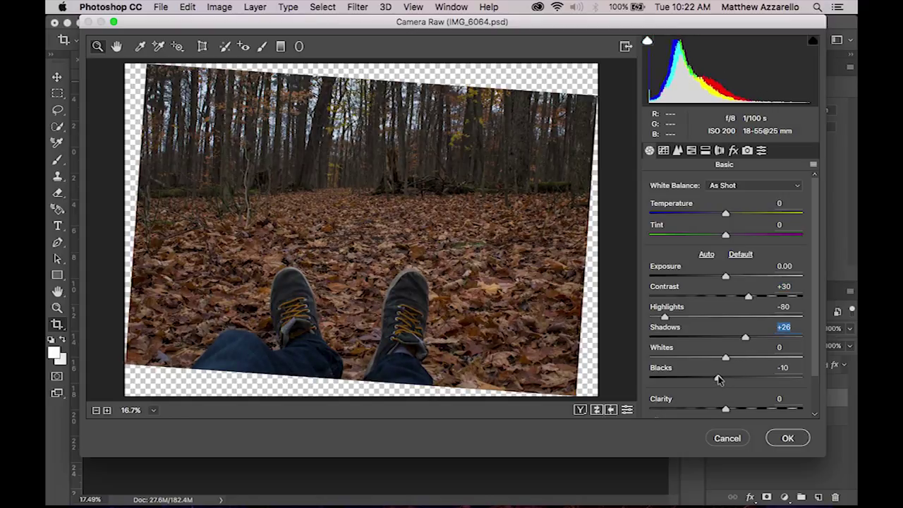
- Compare the before/after preview of the adjusted photo and reveal the lower Basic sliders
{"action": "left_click", "coordinate": [740, 254]}
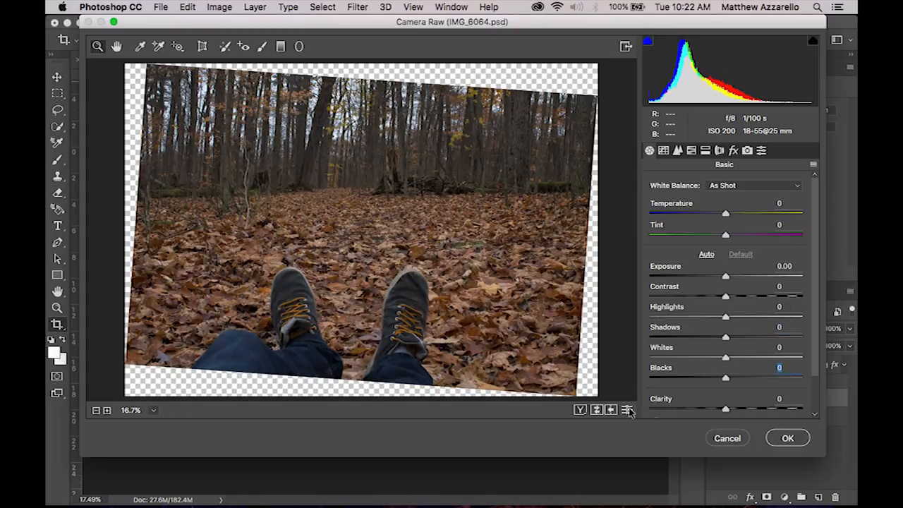
{"action": "left_click", "coordinate": [705, 254]}
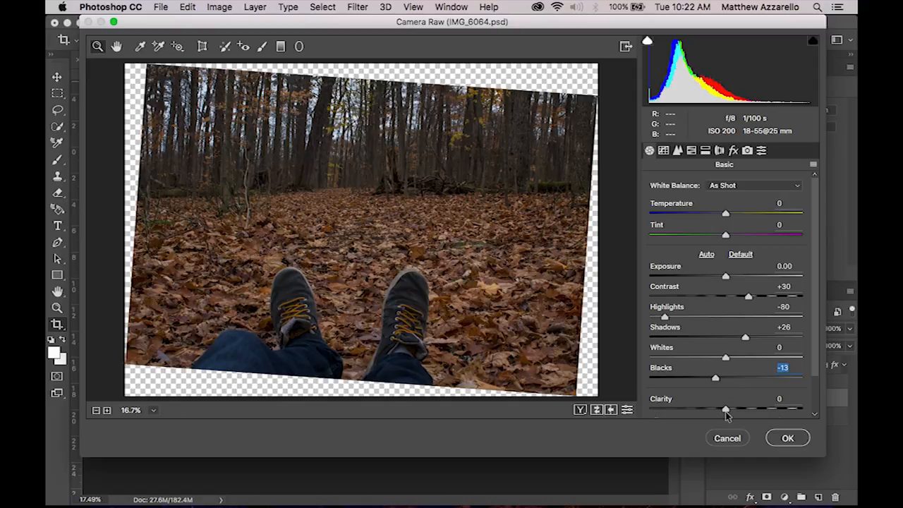
{"action": "scroll", "scroll_direction": "down", "scroll_amount": 3}
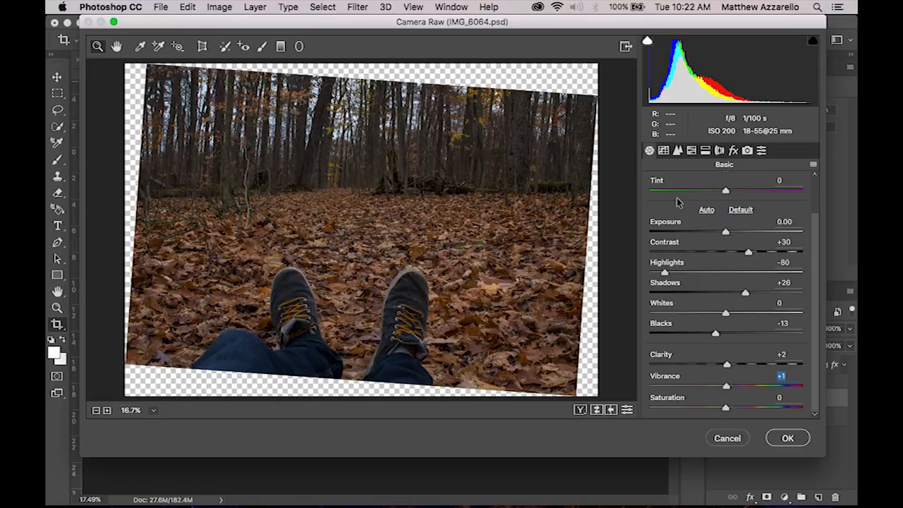
- In the Detail tab raise the Sharpening Amount to 10 for light sharpening
{"action": "left_click", "coordinate": [678, 149]}
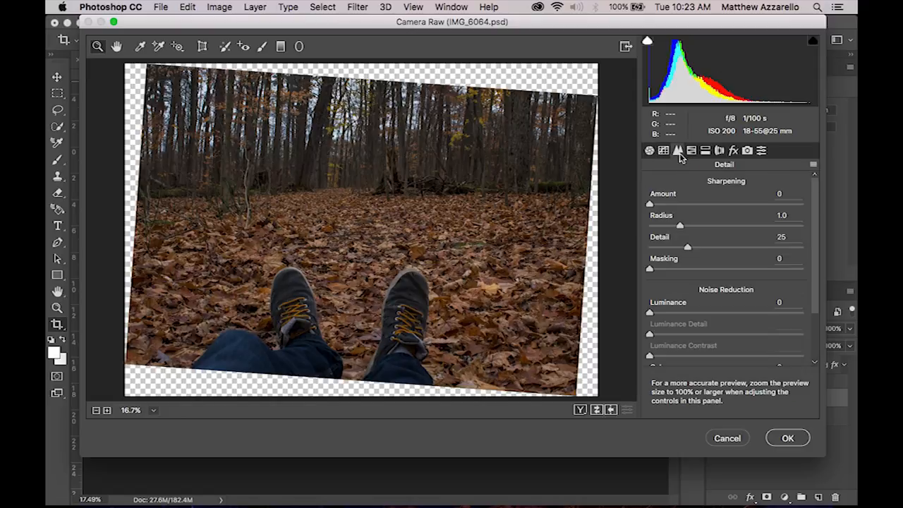
{"action": "left_click_drag", "start_coordinate": [649, 204], "coordinate": [655, 203]}
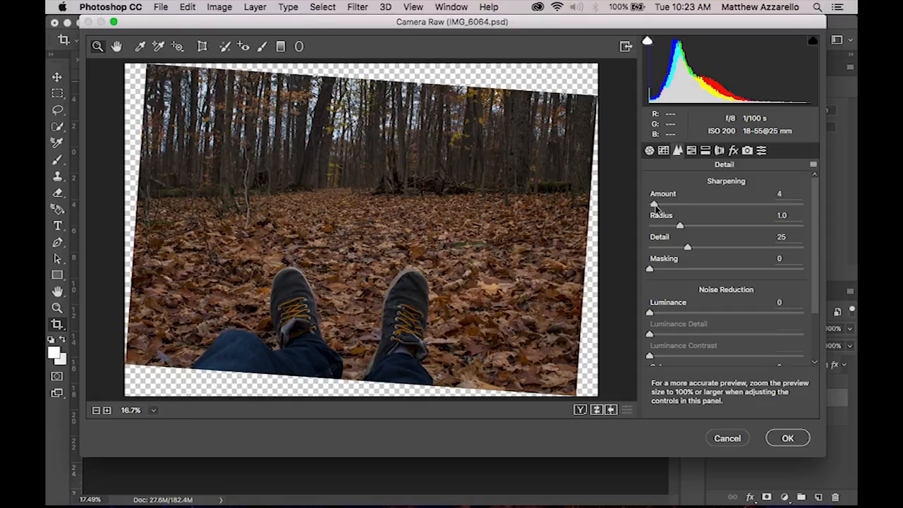
{"action": "left_click_drag", "start_coordinate": [652, 204], "coordinate": [661, 203]}
{"action": "type", "text": "1"}
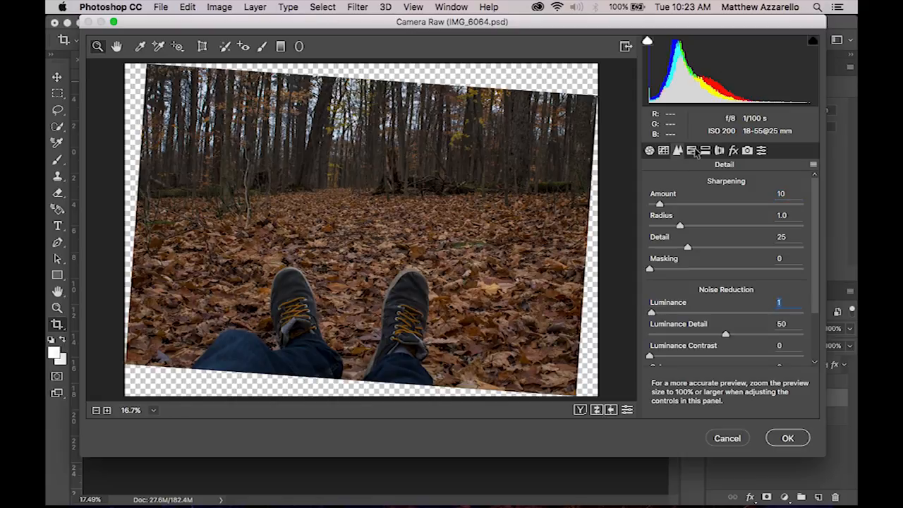
{"action": "left_click", "coordinate": [692, 149]}
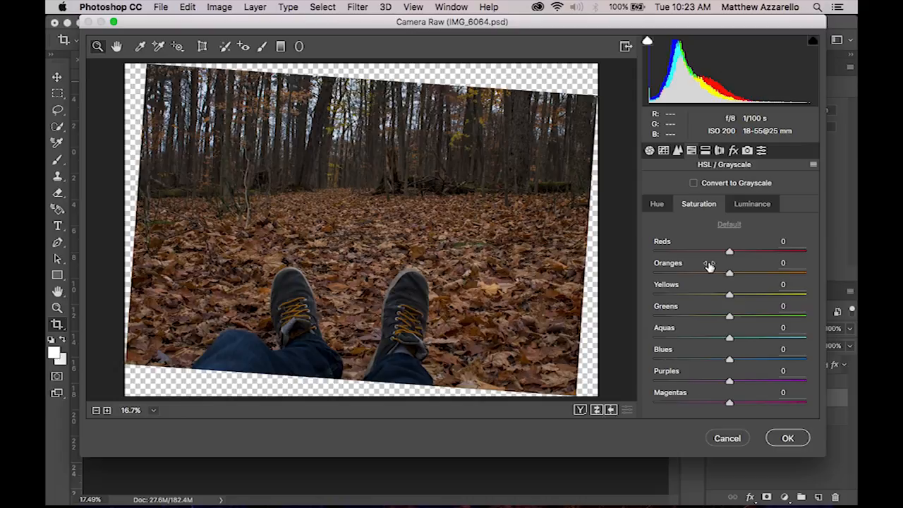
- Boost HSL saturation of the oranges and set the yellows to +37
{"action": "left_click_drag", "start_coordinate": [729, 274], "coordinate": [771, 274]}
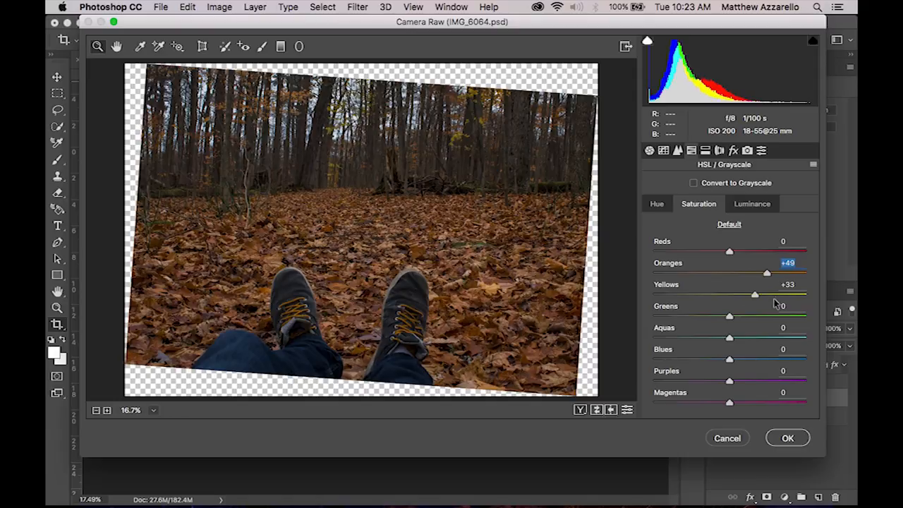
{"action": "left_click_drag", "start_coordinate": [755, 295], "coordinate": [732, 295]}
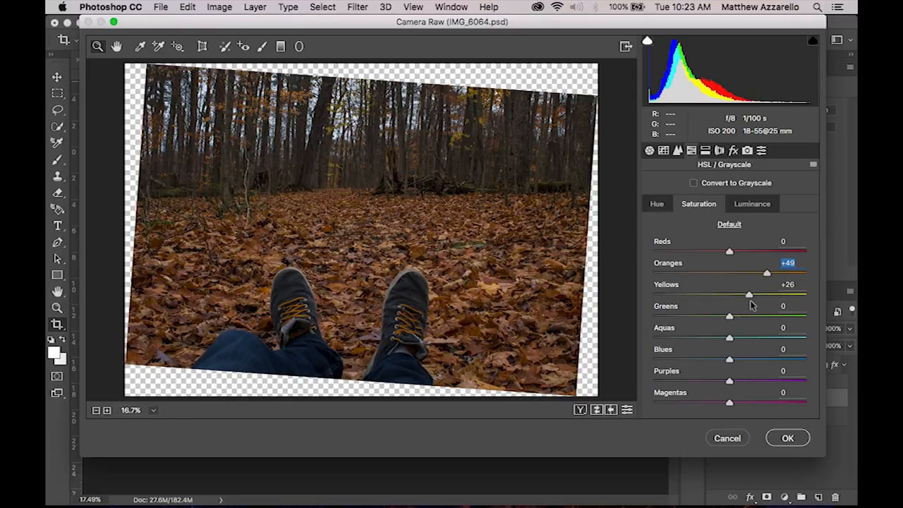
{"action": "left_click_drag", "start_coordinate": [748, 295], "coordinate": [756, 295]}
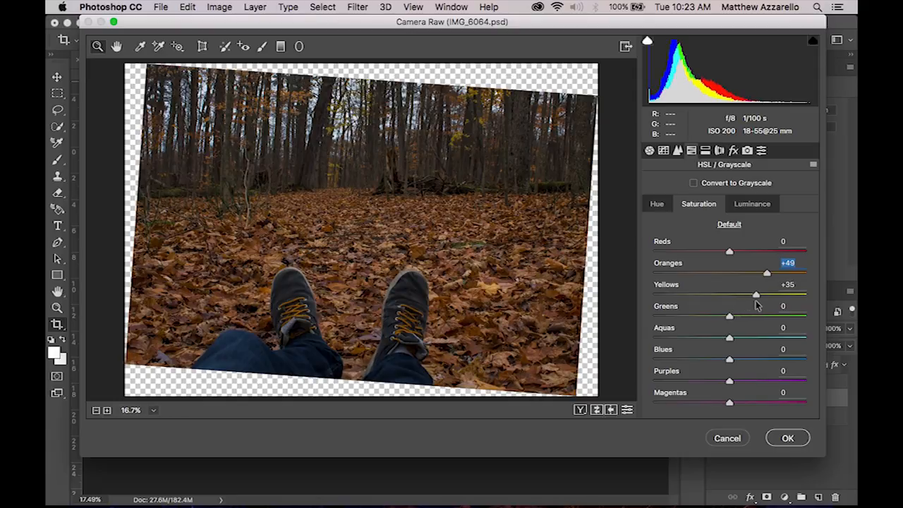
{"action": "left_click_drag", "start_coordinate": [757, 295], "coordinate": [758, 295]}
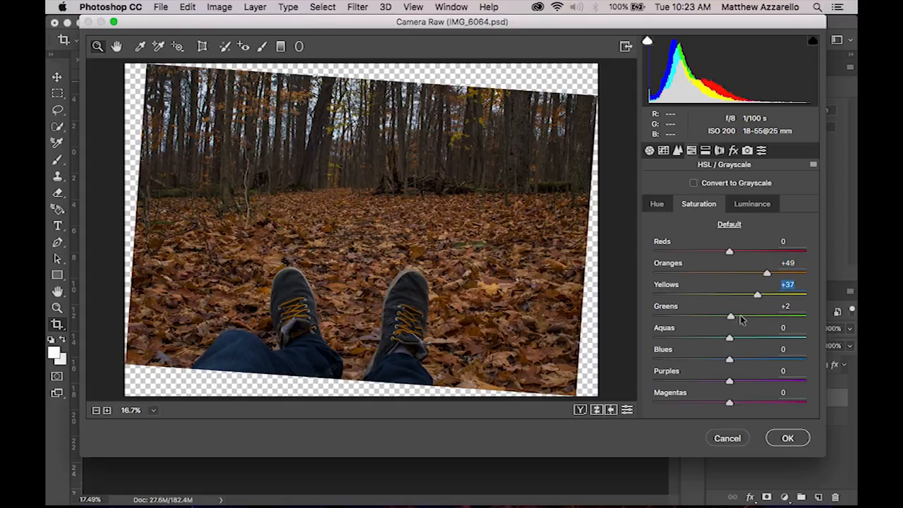
- Boost the saturation of the greens, blues and reds as well
{"action": "left_click_drag", "start_coordinate": [730, 316], "coordinate": [768, 316]}
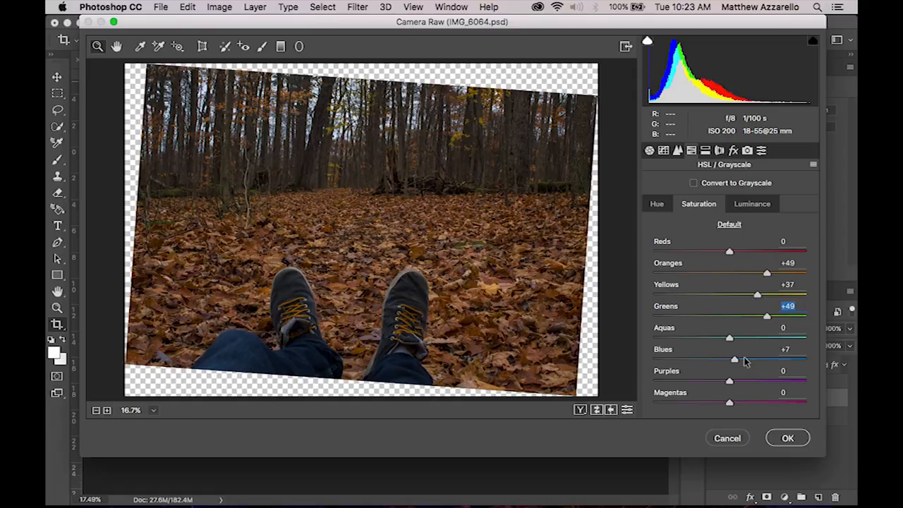
{"action": "left_click_drag", "start_coordinate": [734, 360], "coordinate": [763, 360]}
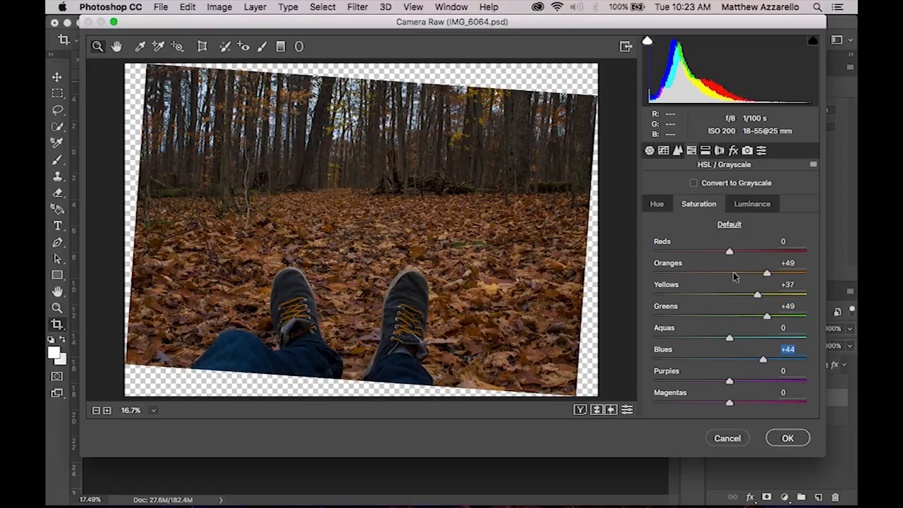
{"action": "left_click_drag", "start_coordinate": [729, 252], "coordinate": [751, 251]}
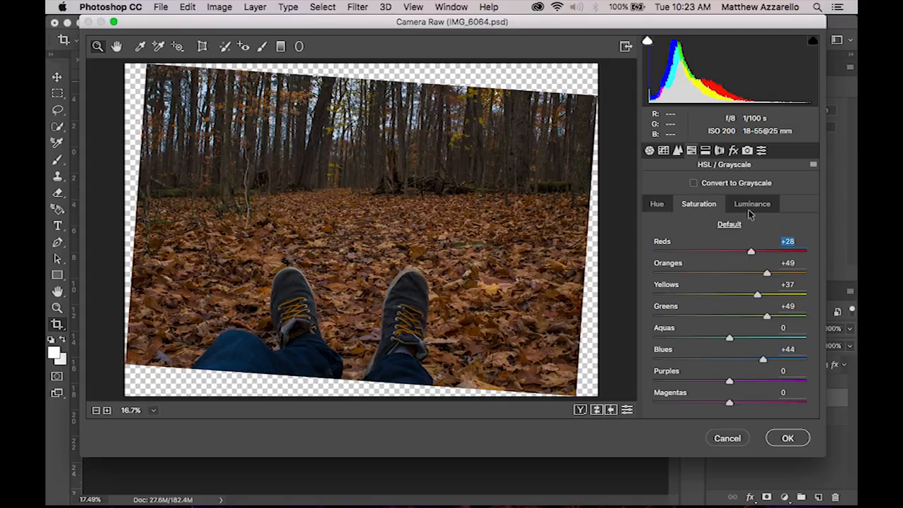
{"action": "left_click", "coordinate": [728, 225]}
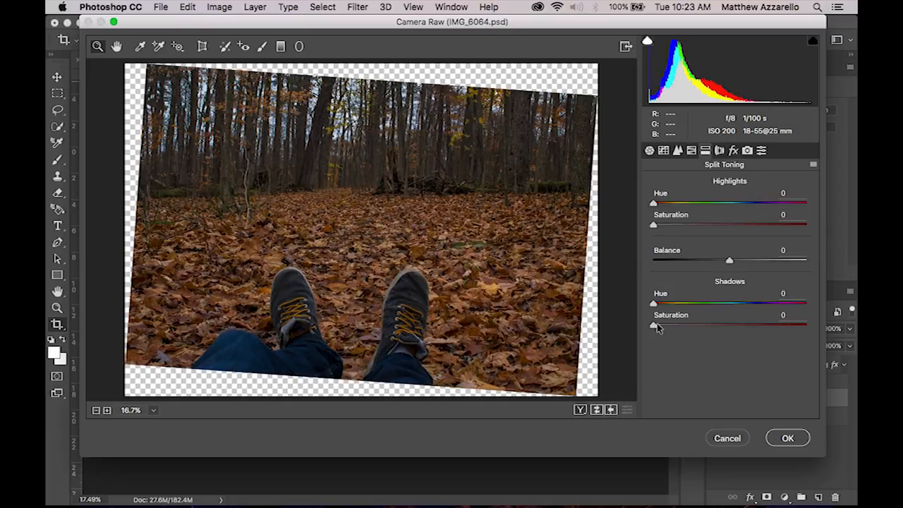
- Split-tone the shadows with a faint blue cast at Hue 222, Saturation 9
{"action": "left_click_drag", "start_coordinate": [654, 325], "coordinate": [675, 325]}
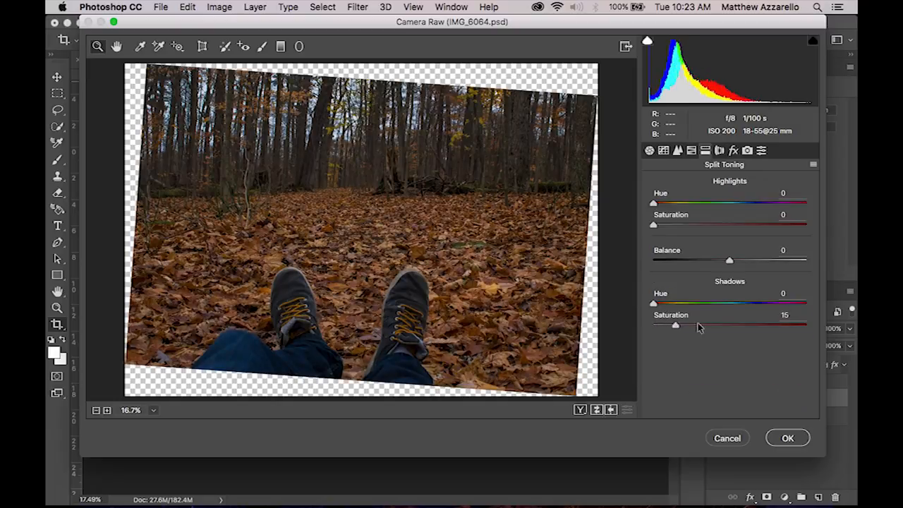
{"action": "left_click_drag", "start_coordinate": [674, 325], "coordinate": [757, 324]}
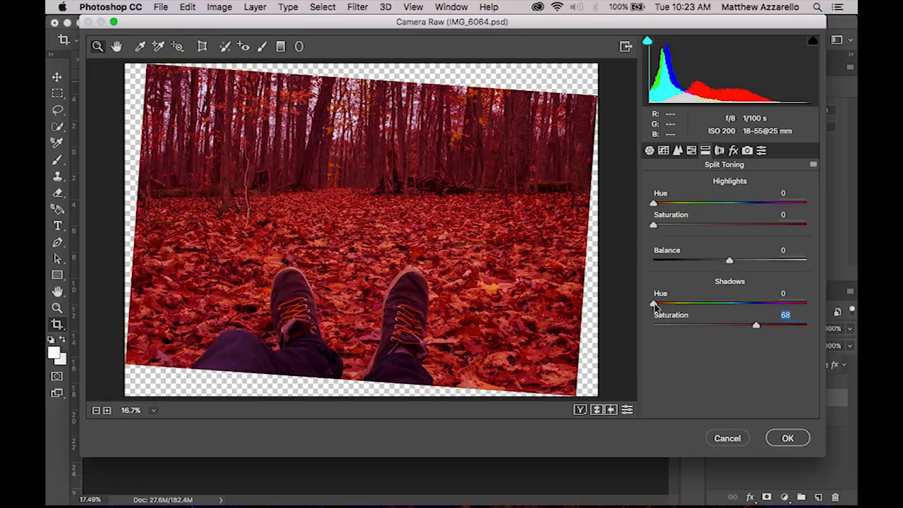
{"action": "left_click_drag", "start_coordinate": [653, 303], "coordinate": [711, 302]}
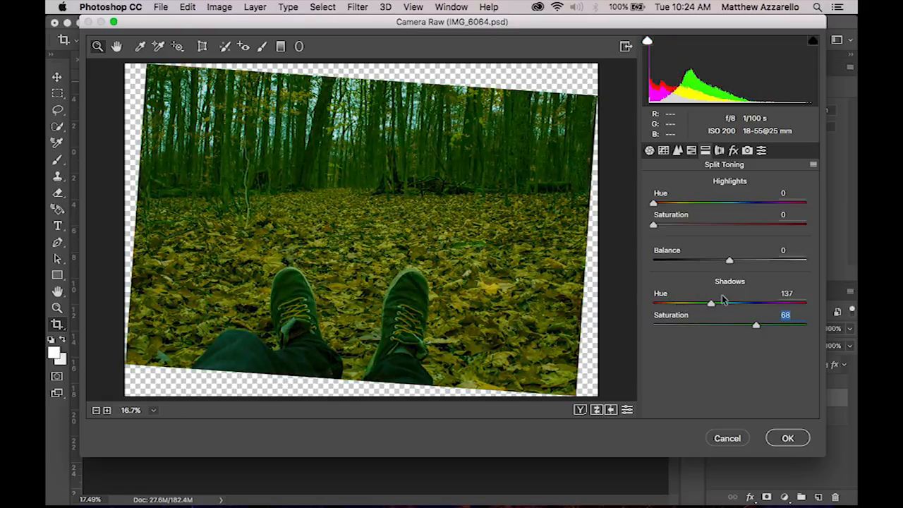
{"action": "left_click_drag", "start_coordinate": [711, 302], "coordinate": [743, 302]}
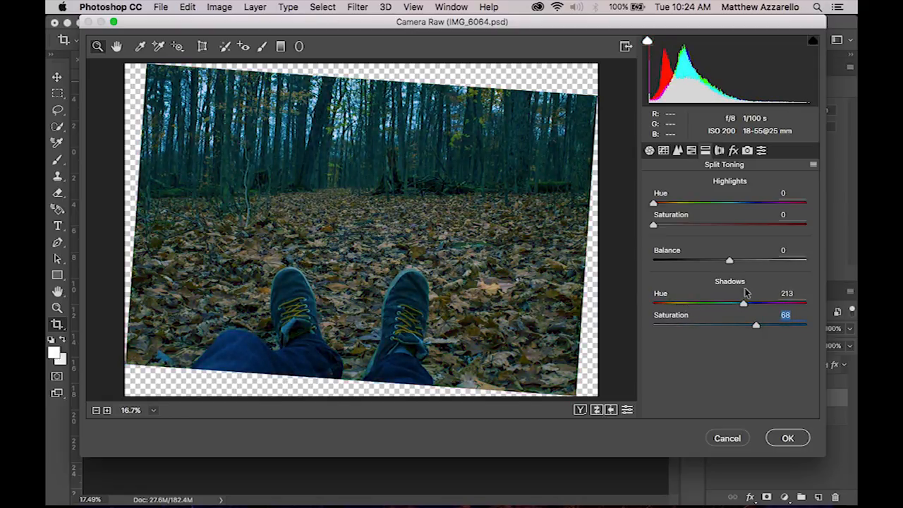
{"action": "left_click_drag", "start_coordinate": [743, 302], "coordinate": [741, 302]}
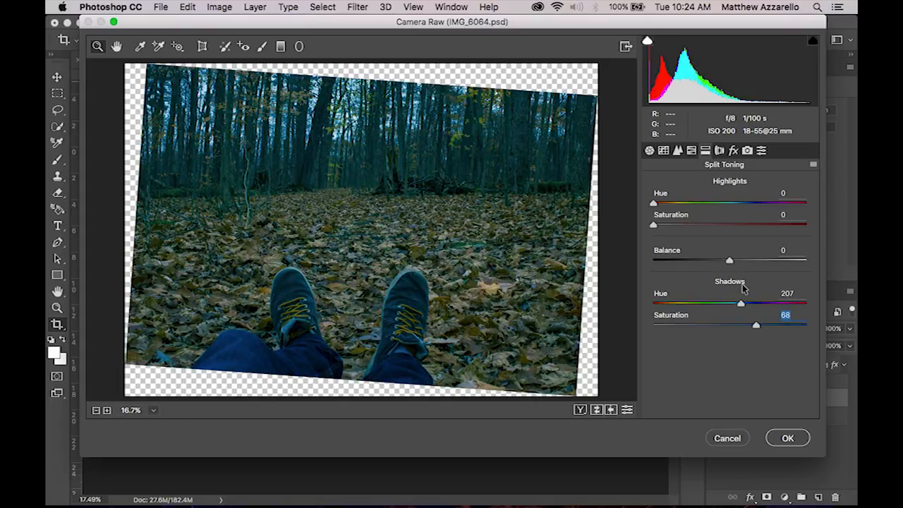
{"action": "left_click_drag", "start_coordinate": [741, 304], "coordinate": [748, 303]}
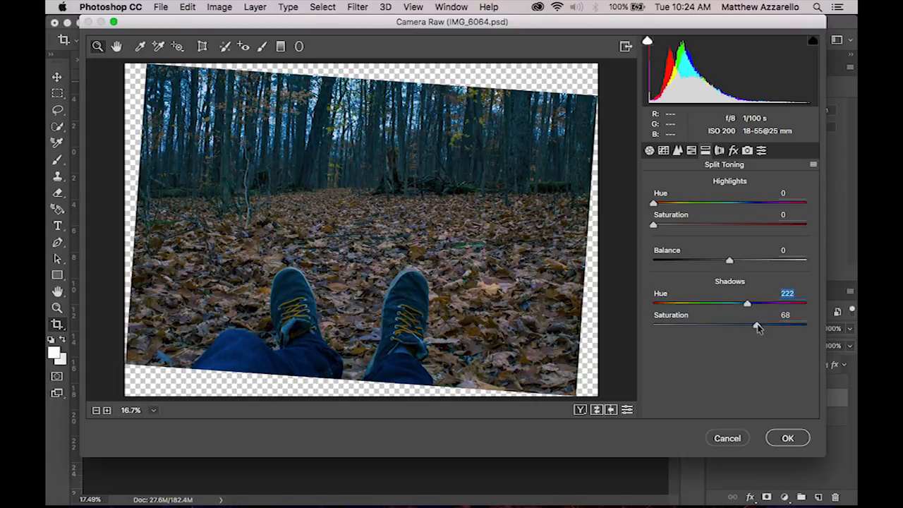
{"action": "left_click_drag", "start_coordinate": [756, 324], "coordinate": [664, 324]}
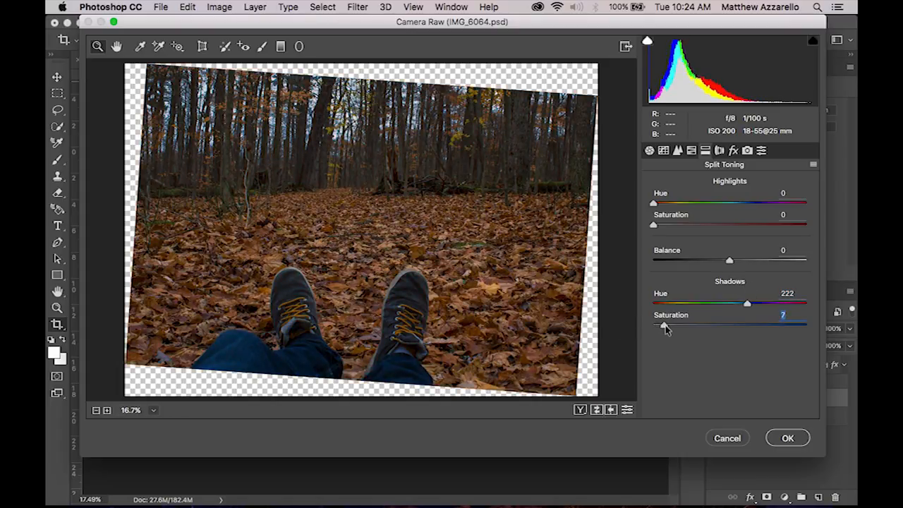
{"action": "left_click_drag", "start_coordinate": [663, 324], "coordinate": [666, 325]}
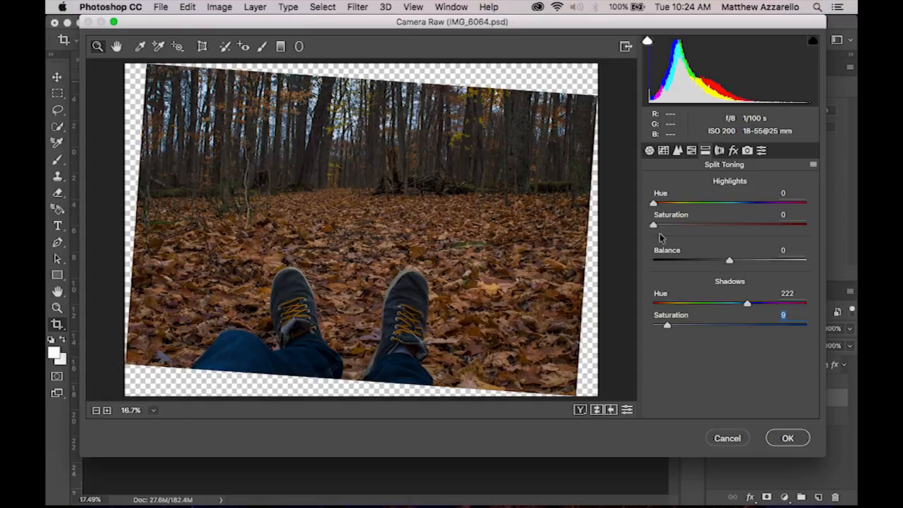
- Tint the highlights soft orange at Hue 35, Saturation 23
{"action": "left_click_drag", "start_coordinate": [652, 225], "coordinate": [720, 224]}
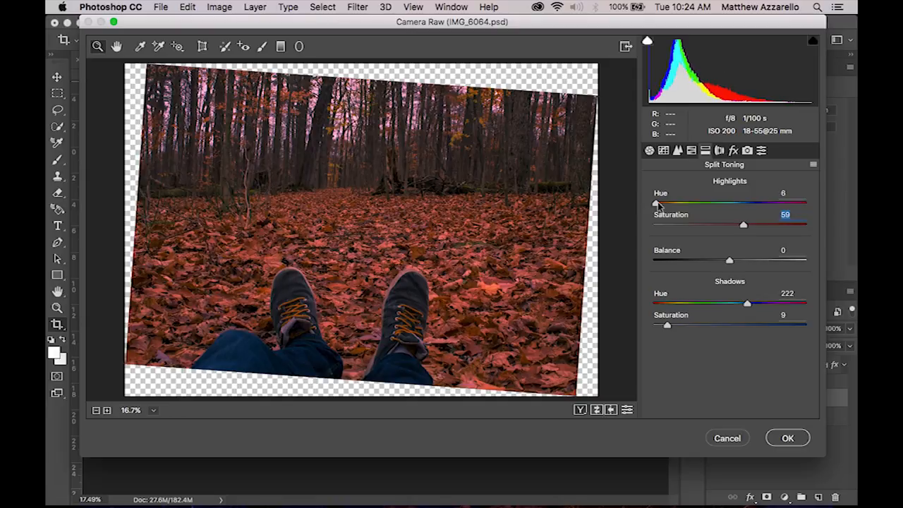
{"action": "left_click_drag", "start_coordinate": [655, 203], "coordinate": [672, 204]}
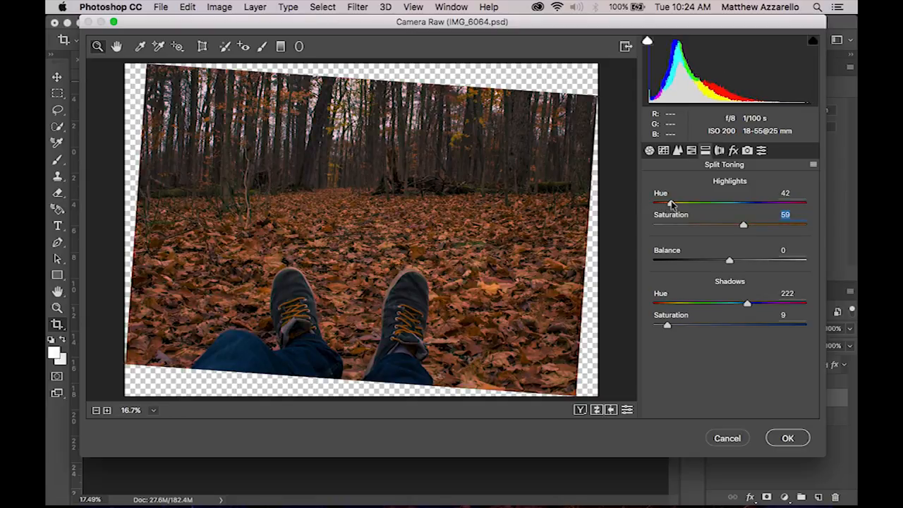
{"action": "left_click_drag", "start_coordinate": [742, 224], "coordinate": [650, 224]}
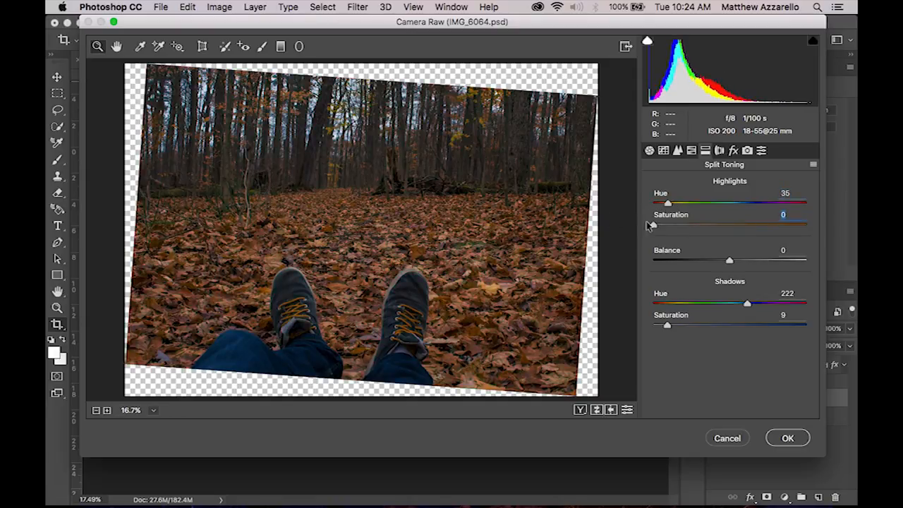
{"action": "left_click_drag", "start_coordinate": [655, 224], "coordinate": [679, 225]}
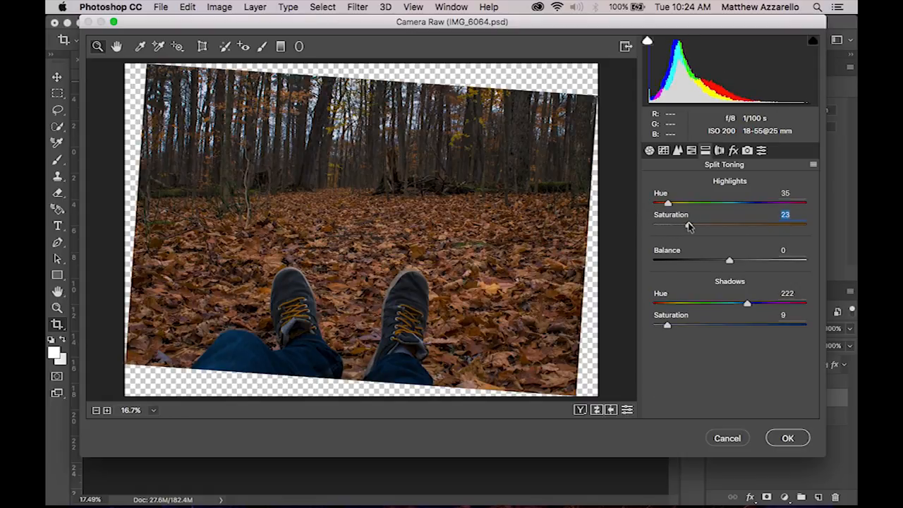
{"action": "left_click_drag", "start_coordinate": [669, 225], "coordinate": [704, 224]}
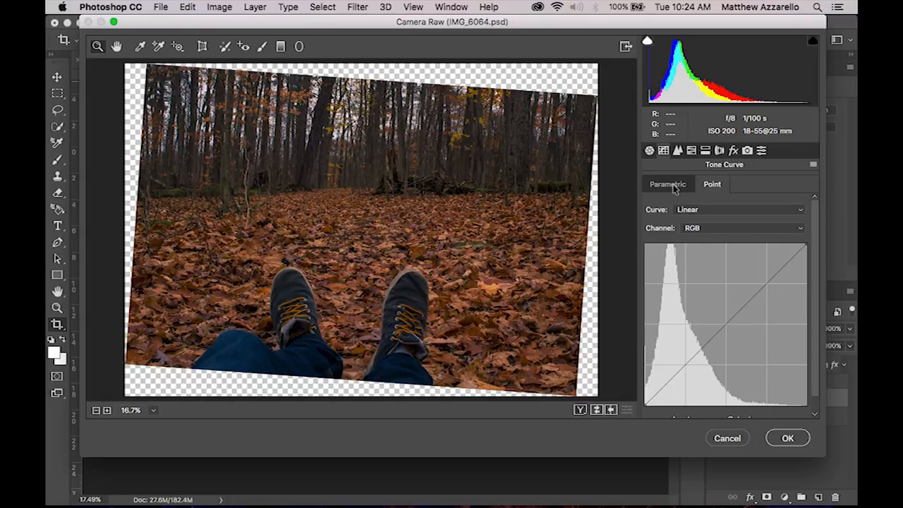
- Switch the Tone Curve to Point mode and pull the shadows and midtones down slightly
{"action": "left_click", "coordinate": [711, 184]}
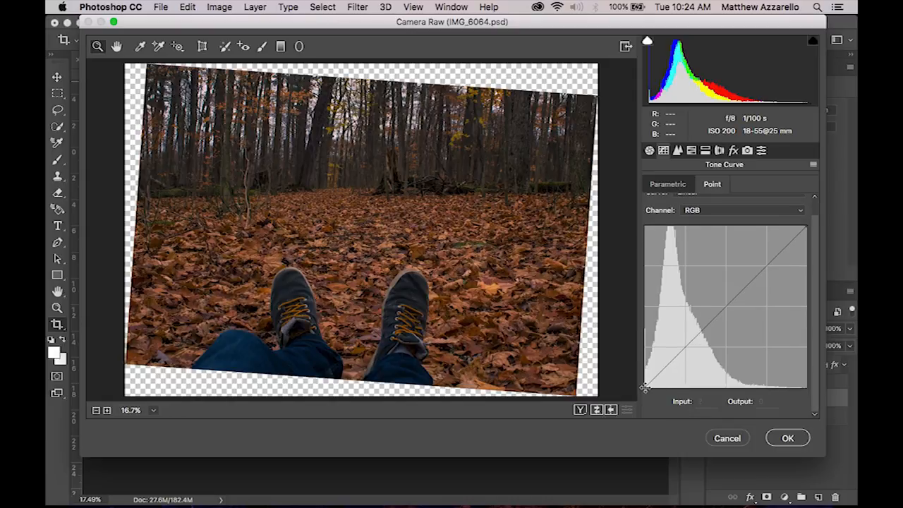
{"action": "left_click_drag", "start_coordinate": [644, 387], "coordinate": [643, 384]}
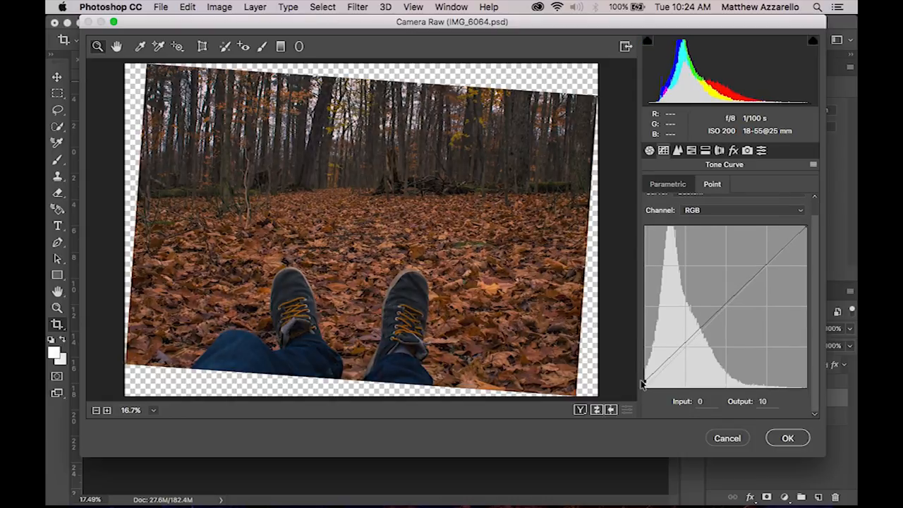
{"action": "left_click_drag", "start_coordinate": [642, 384], "coordinate": [663, 362]}
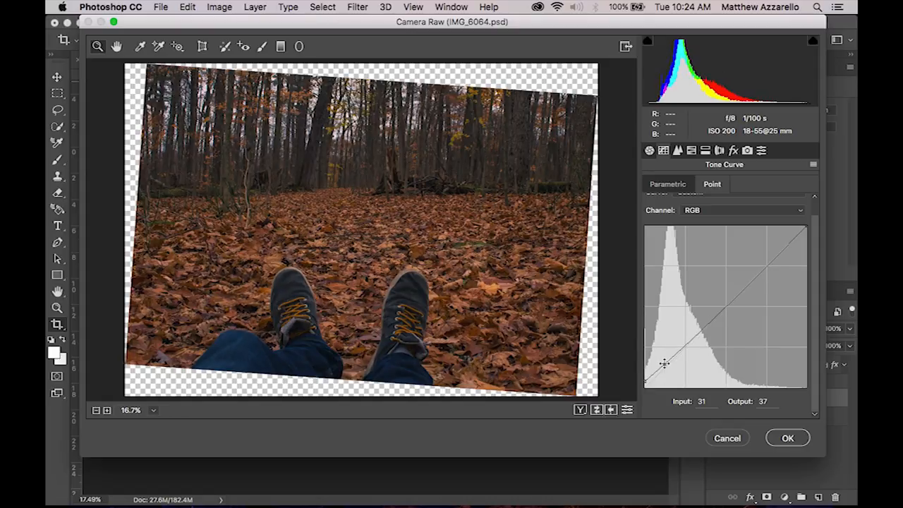
{"action": "left_click_drag", "start_coordinate": [664, 364], "coordinate": [666, 374]}
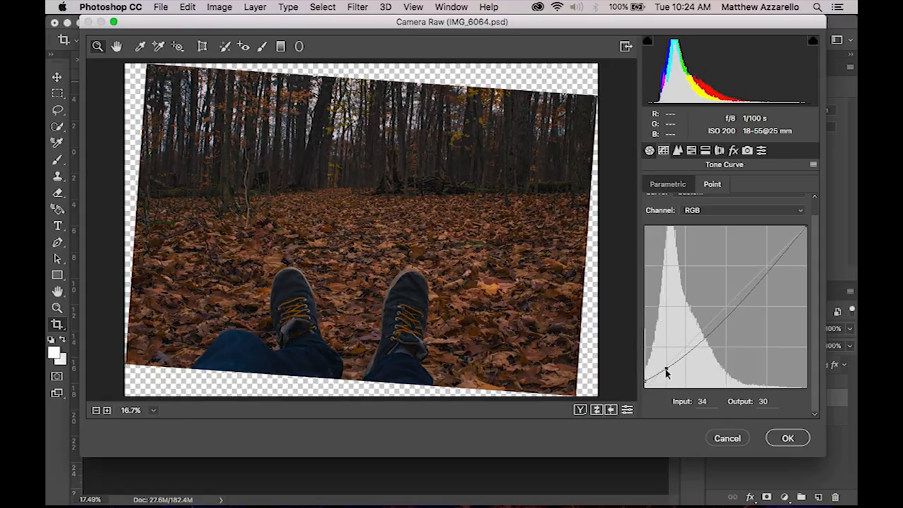
{"action": "left_click_drag", "start_coordinate": [666, 370], "coordinate": [667, 367]}
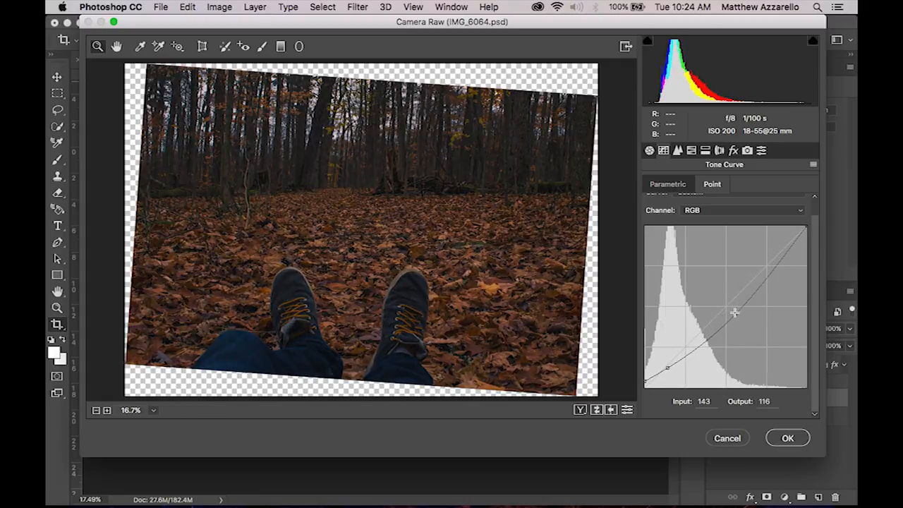
{"action": "left_click_drag", "start_coordinate": [734, 313], "coordinate": [731, 308]}
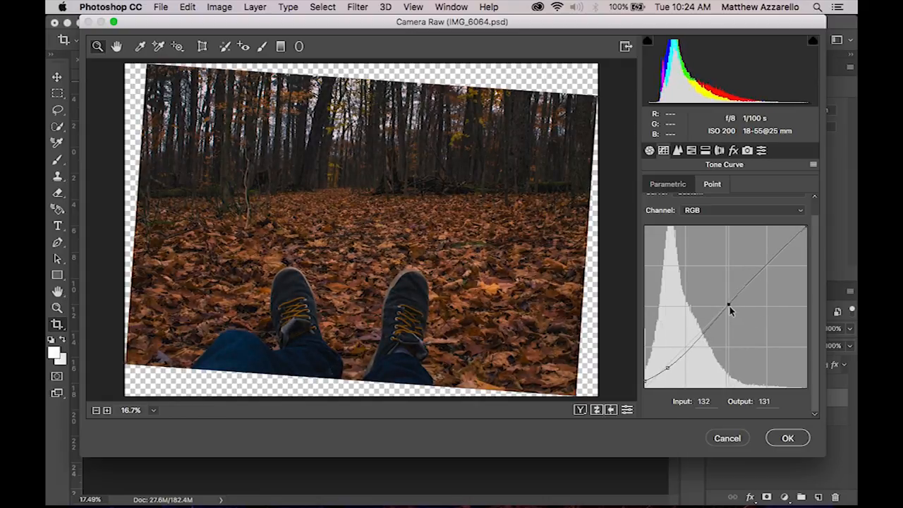
- Anchor a highlight point for a gentle S-curve, deepen the shadows and apply the Camera Raw edits
{"action": "left_click_drag", "start_coordinate": [731, 310], "coordinate": [782, 251]}
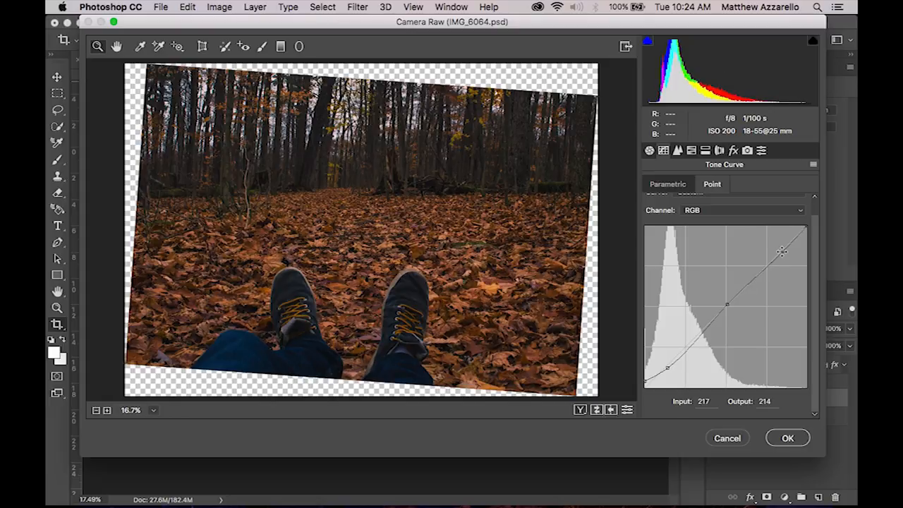
{"action": "left_click_drag", "start_coordinate": [782, 251], "coordinate": [788, 251]}
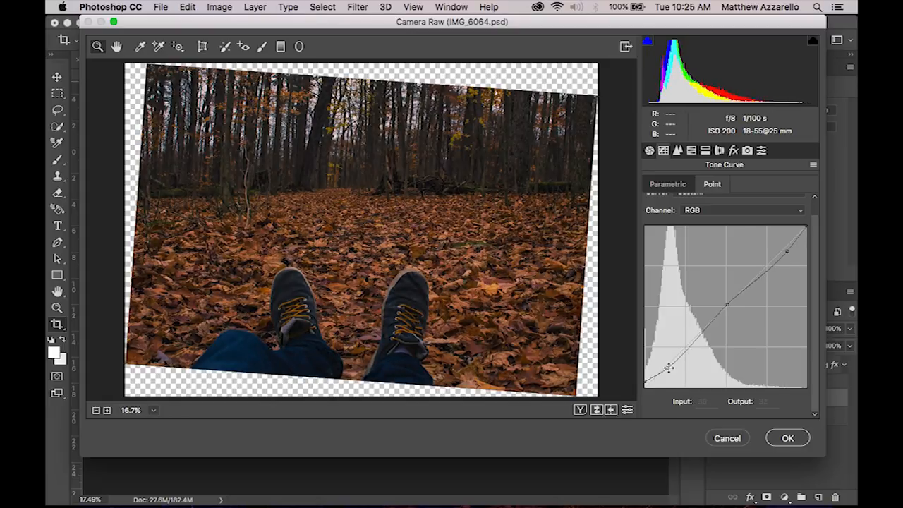
{"action": "left_click_drag", "start_coordinate": [669, 367], "coordinate": [669, 367]}
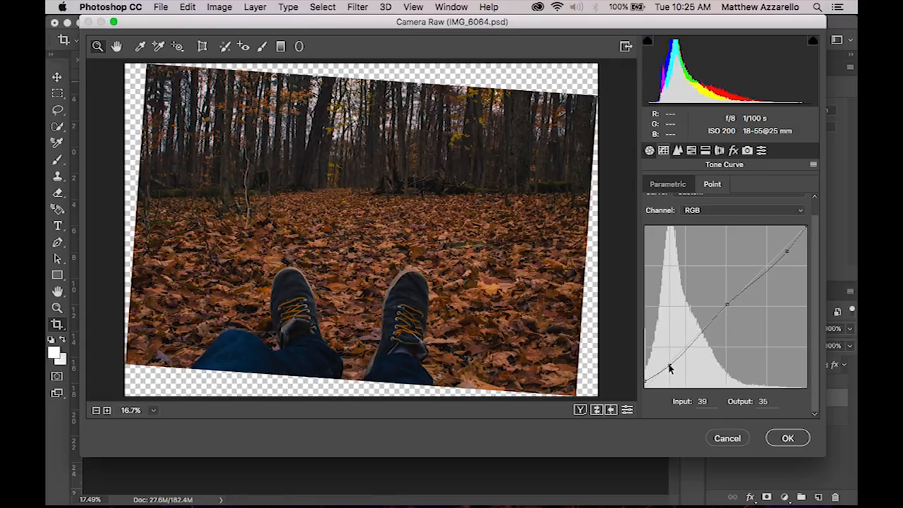
{"action": "left_click_drag", "start_coordinate": [669, 367], "coordinate": [663, 375]}
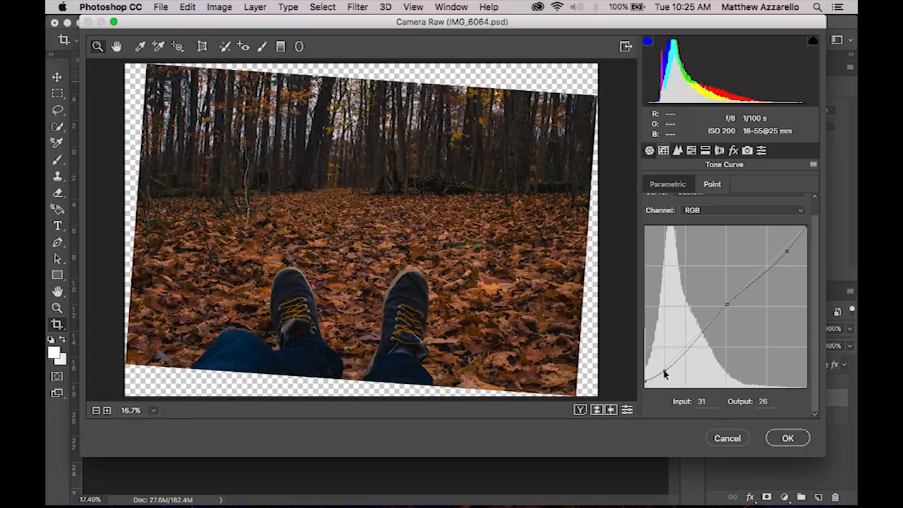
{"action": "left_click", "coordinate": [626, 411]}
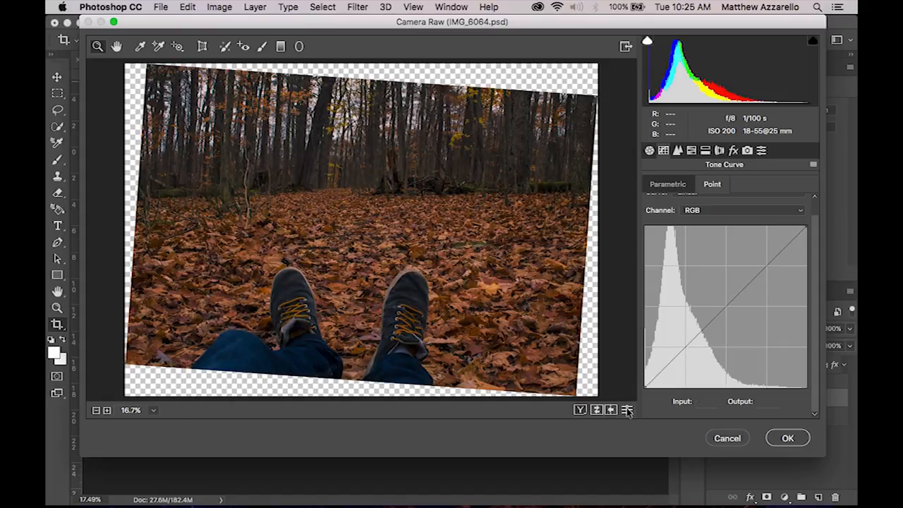
{"action": "left_click", "coordinate": [787, 438]}
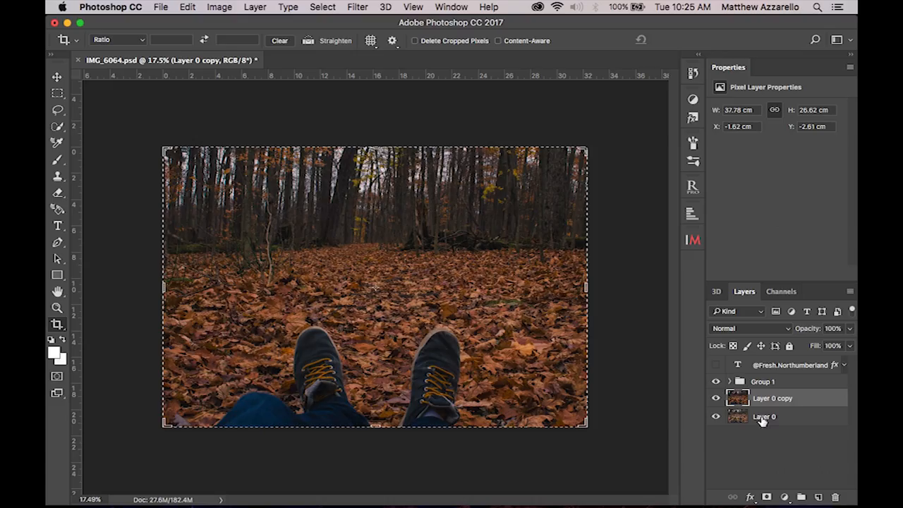
- Show the Camera Raw-edited photo copy and add a Hue/Saturation adjustment layer above it
{"action": "left_click", "coordinate": [715, 398]}
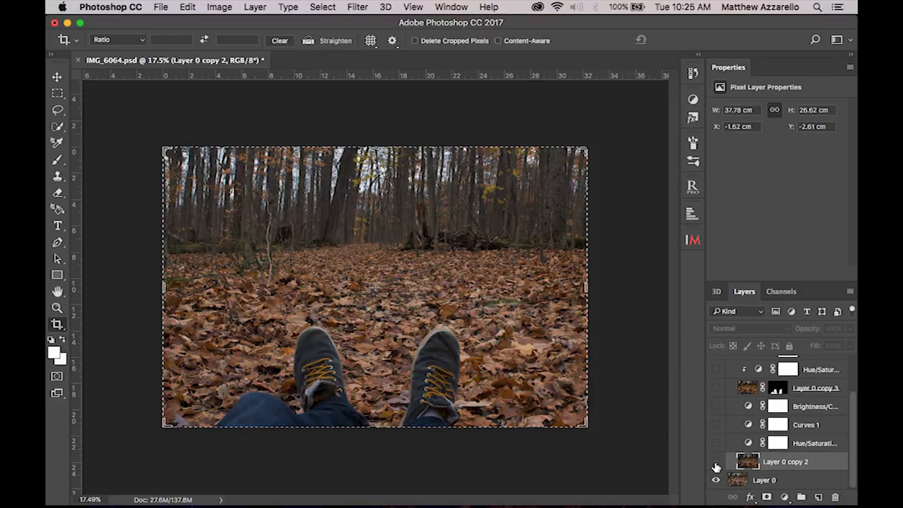
{"action": "left_click", "coordinate": [717, 462]}
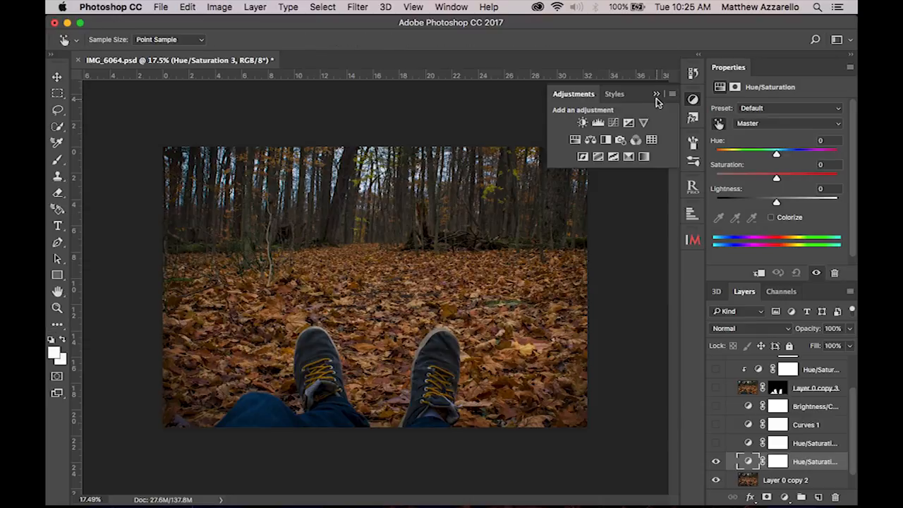
- Shift the Yellows hue toward green (+37), then discard that Hue/Saturation layer
{"action": "left_click", "coordinate": [787, 123]}
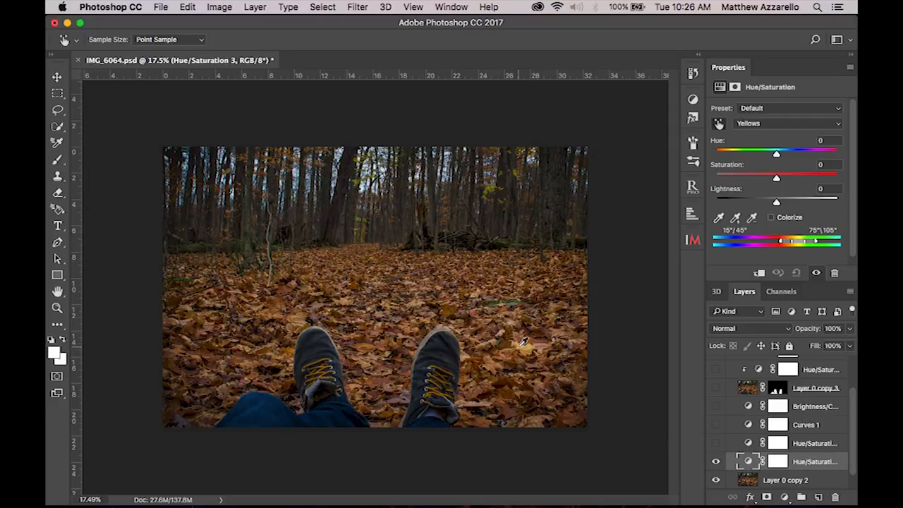
{"action": "left_click_drag", "start_coordinate": [776, 154], "coordinate": [791, 154]}
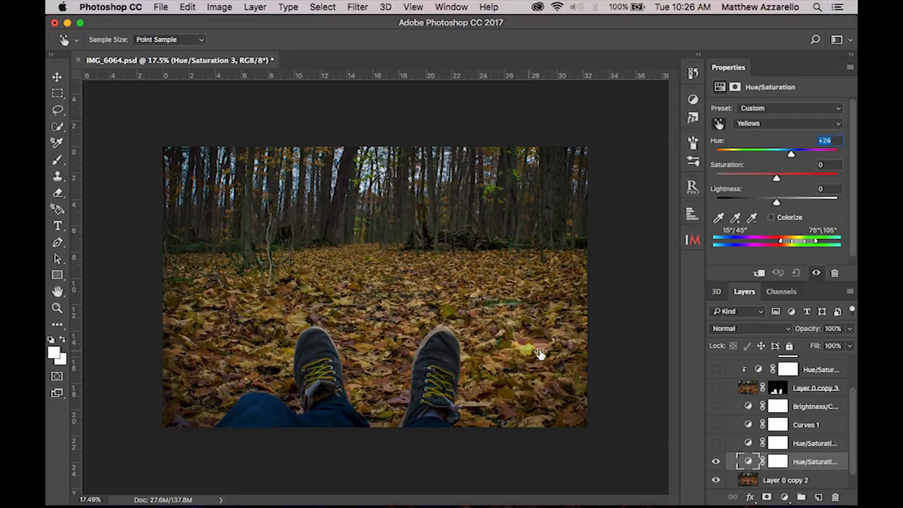
{"action": "left_click_drag", "start_coordinate": [790, 152], "coordinate": [799, 153]}
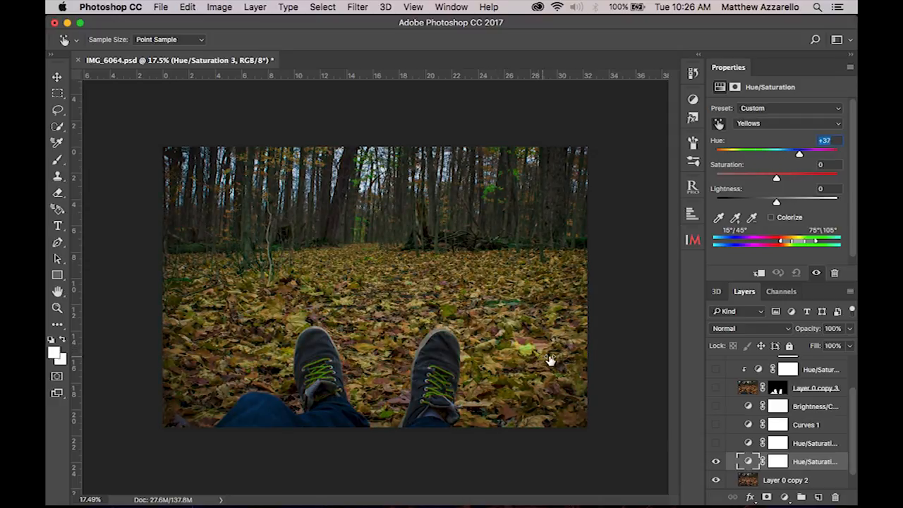
{"action": "left_click_drag", "start_coordinate": [799, 152], "coordinate": [804, 152]}
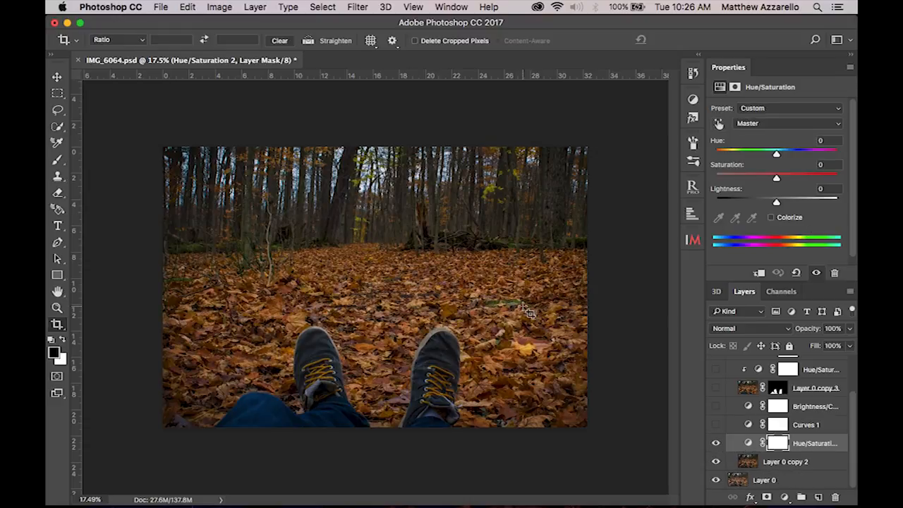
- Make the Curves 1 and Brightness/Contrast adjustment layers visible again
{"action": "left_click", "coordinate": [807, 424]}
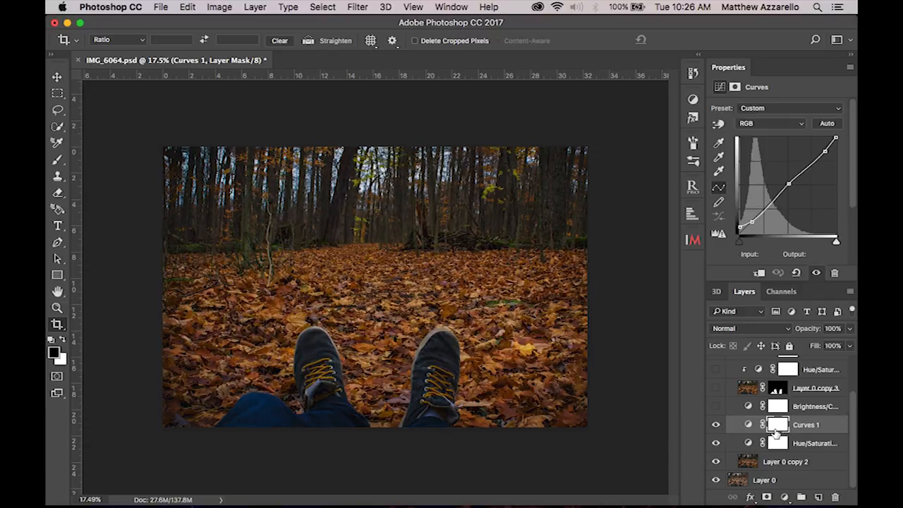
{"action": "left_click", "coordinate": [813, 406]}
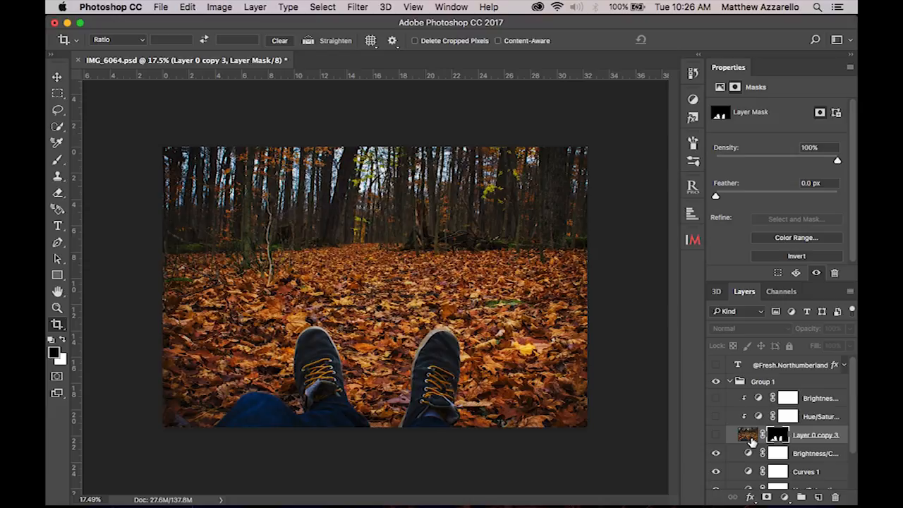
- Show Layer 0 copy 3 (the shoes) with its clipped Hue/Saturation and Brightness/Contrast layers
{"action": "left_click", "coordinate": [745, 434]}
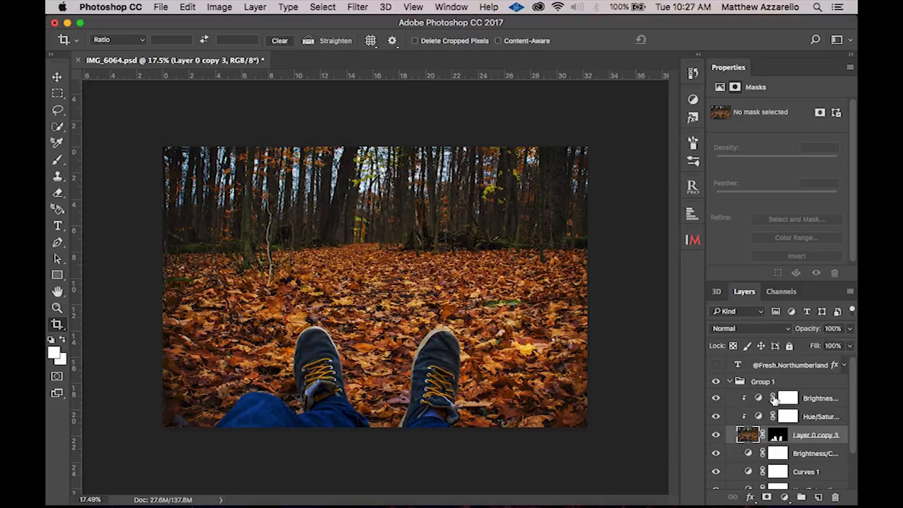
{"action": "left_click", "coordinate": [819, 398]}
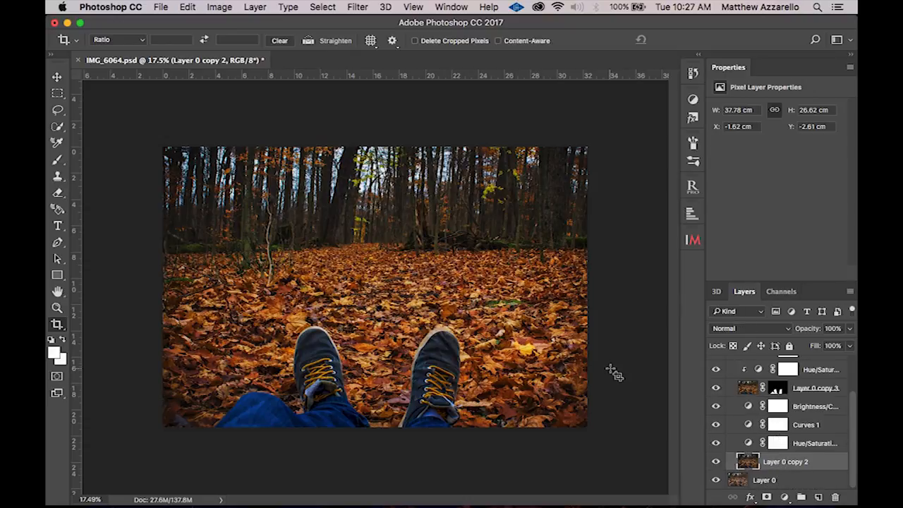
{"action": "mouse_move", "coordinate": [641, 358]}
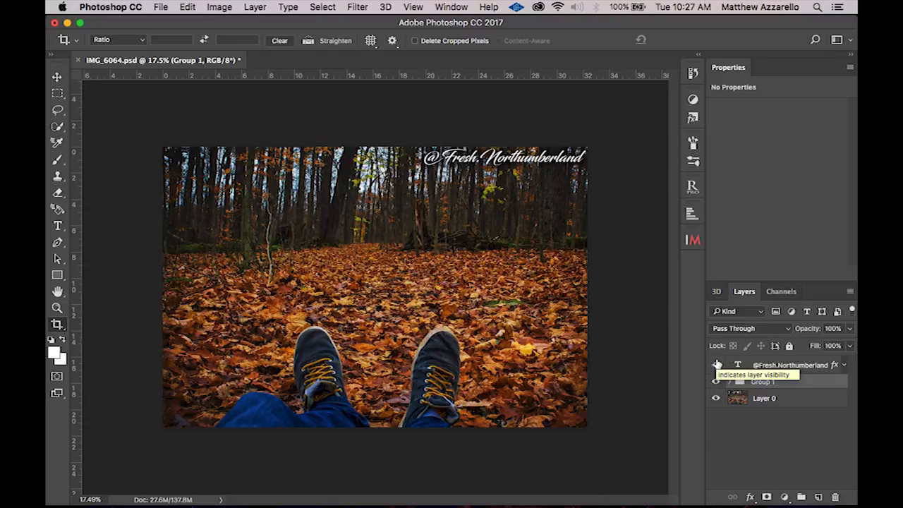
{"action": "mouse_move", "coordinate": [701, 462]}
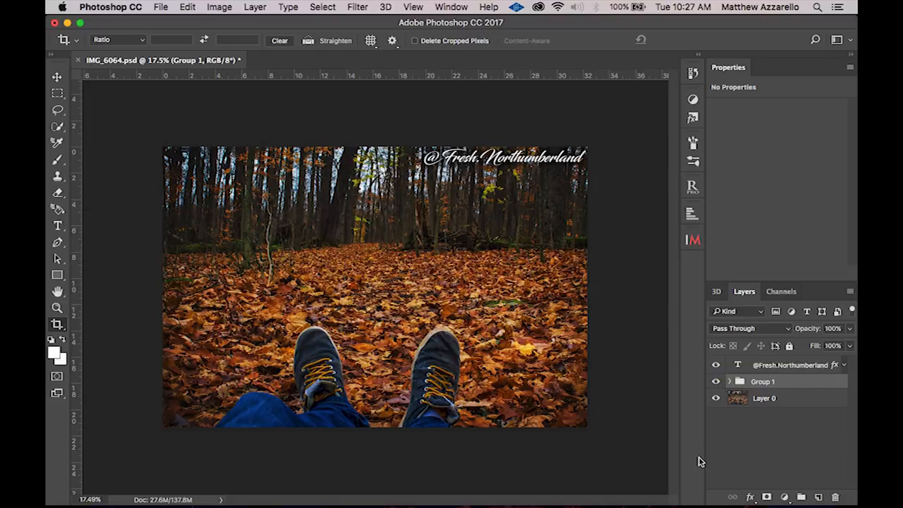